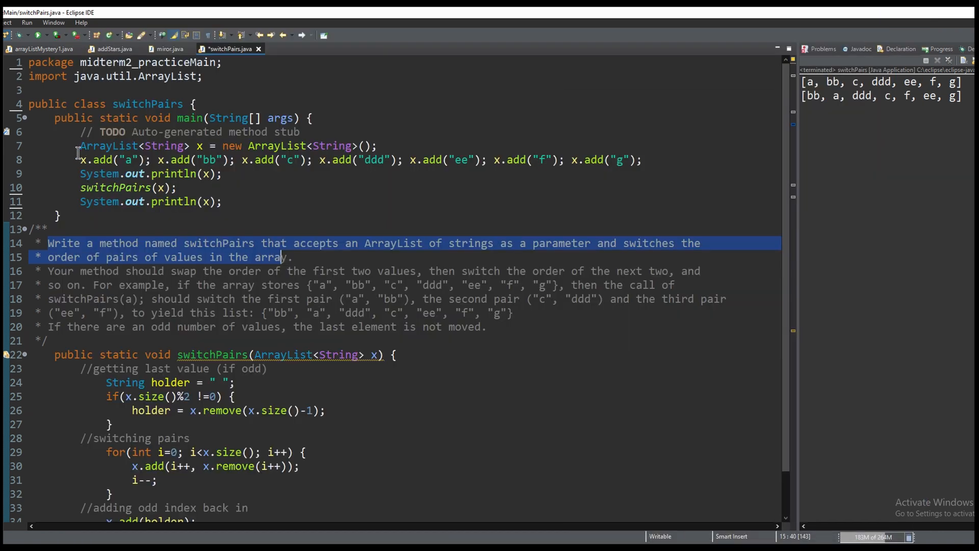
Relaunch switchPairs and highlight the ArrayList uses and the first three add calls.
{"action": "left_click", "coordinate": [377, 145]}
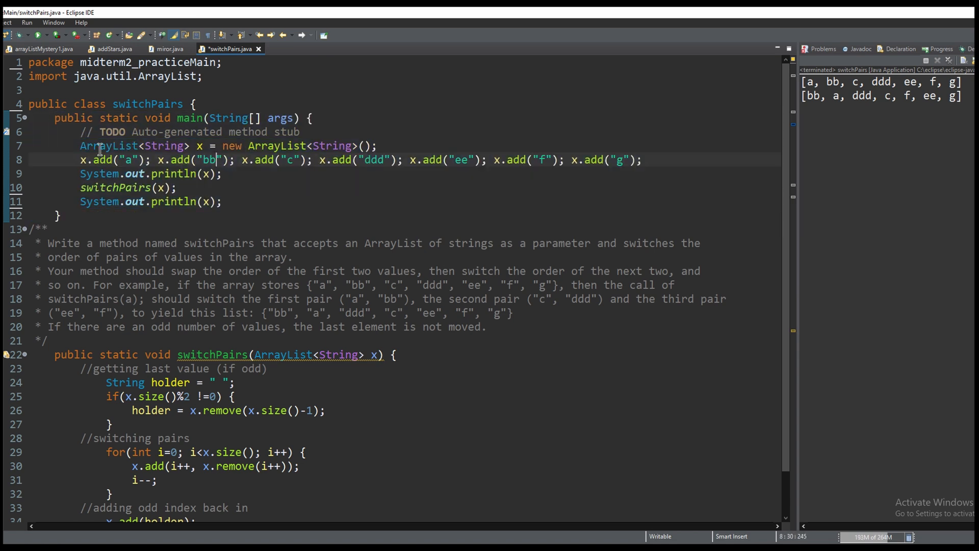
{"action": "double_click", "coordinate": [114, 146]}
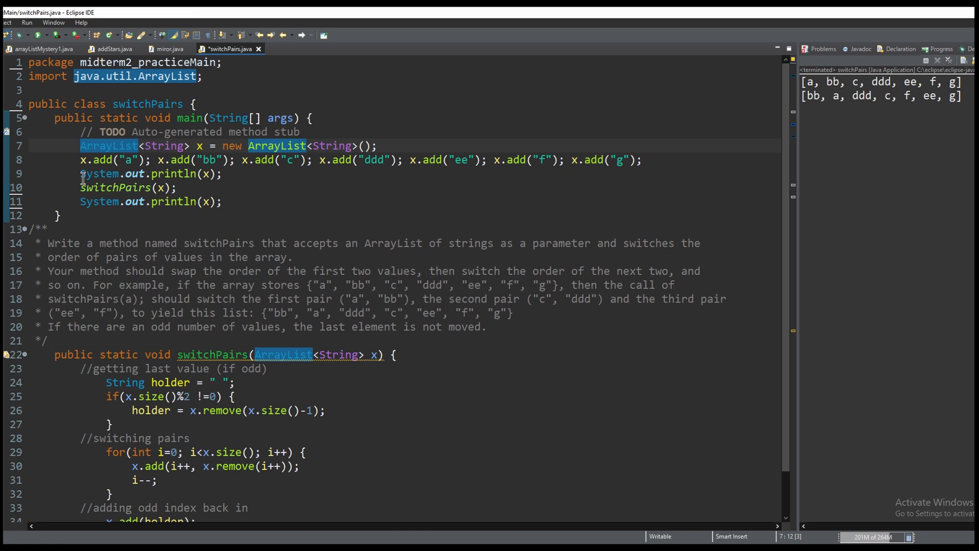
{"action": "left_click_drag", "start_coordinate": [80, 159], "coordinate": [319, 159]}
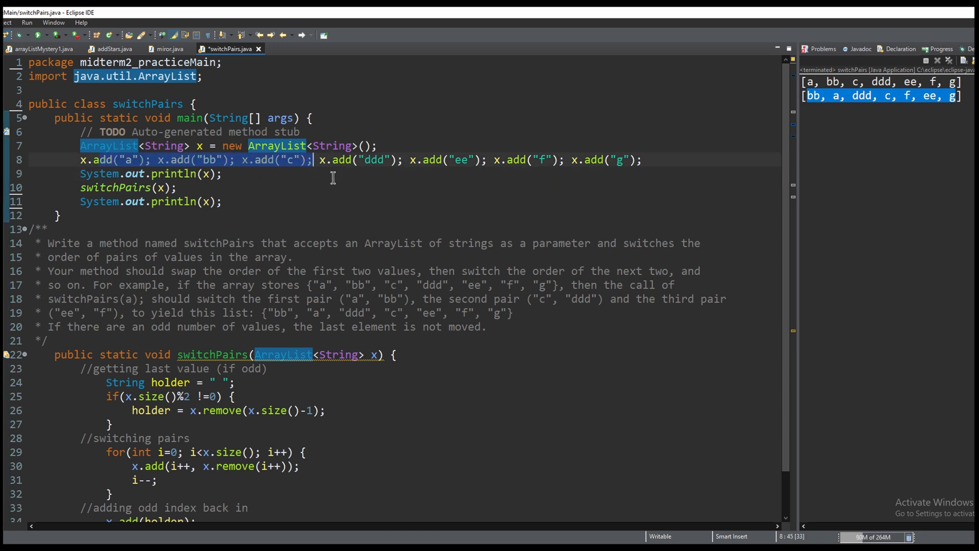
{"action": "left_click", "coordinate": [92, 187]}
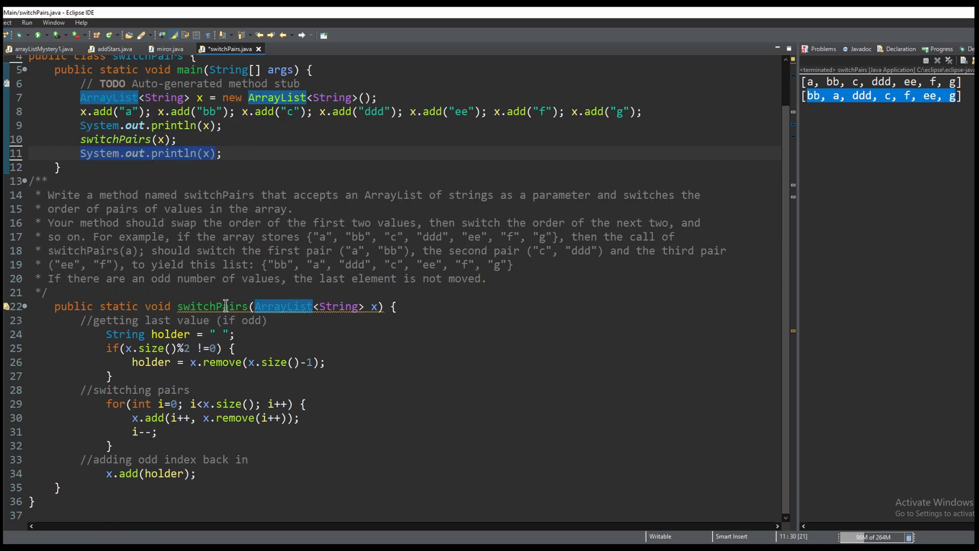
{"action": "mouse_move", "coordinate": [170, 333]}
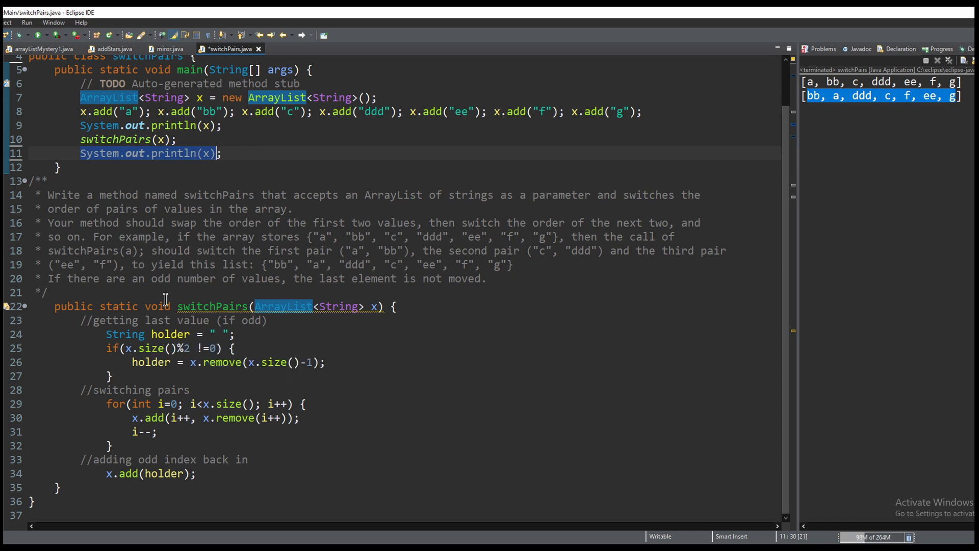
Highlight the odd-count rule, holder variable, odd-size check and last-element removal.
{"action": "double_click", "coordinate": [57, 278]}
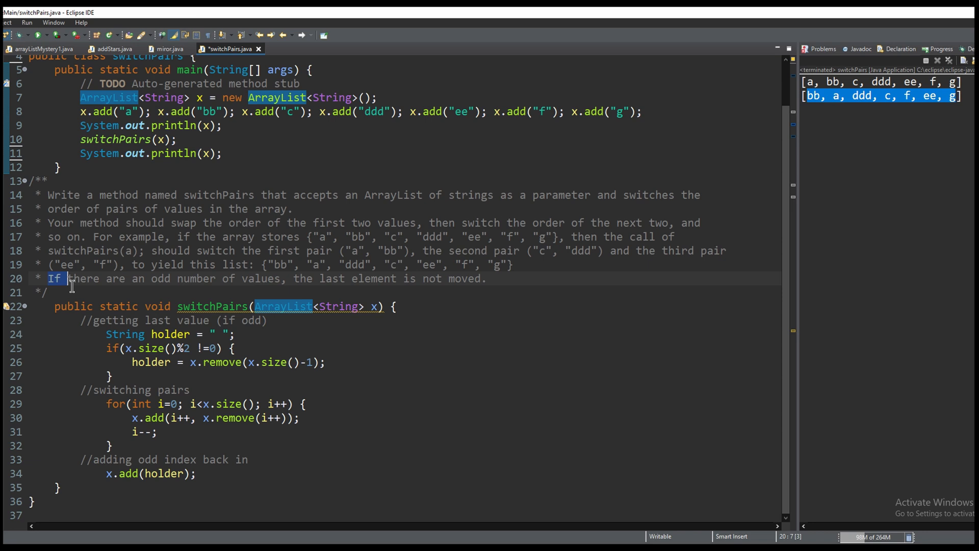
{"action": "left_click_drag", "start_coordinate": [68, 279], "coordinate": [209, 279]}
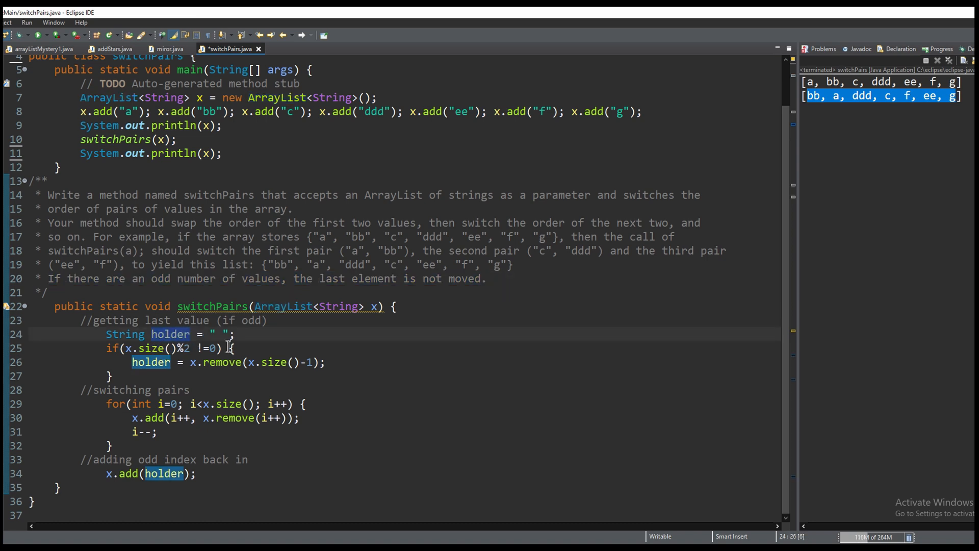
{"action": "key", "text": "BackSpace"}
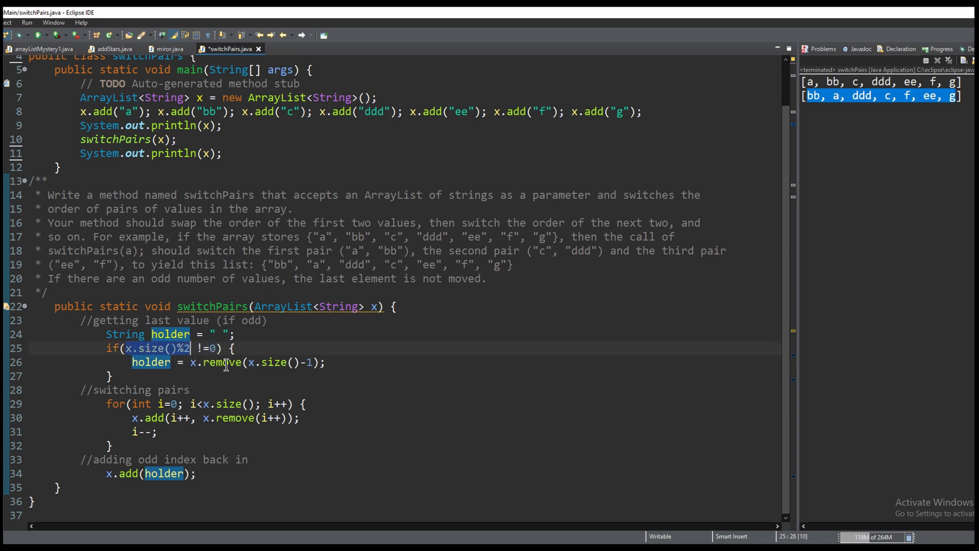
{"action": "mouse_move", "coordinate": [378, 318]}
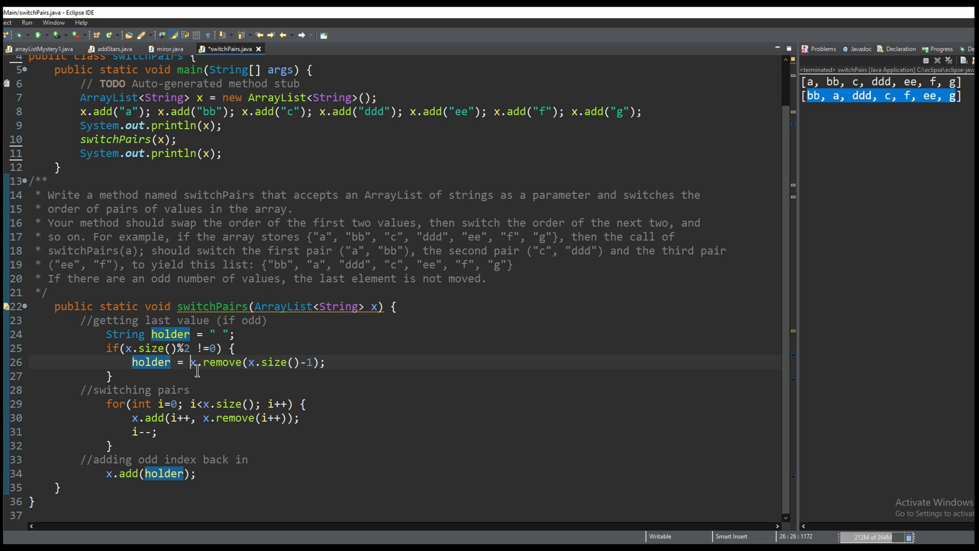
{"action": "left_click_drag", "start_coordinate": [193, 363], "coordinate": [325, 362]}
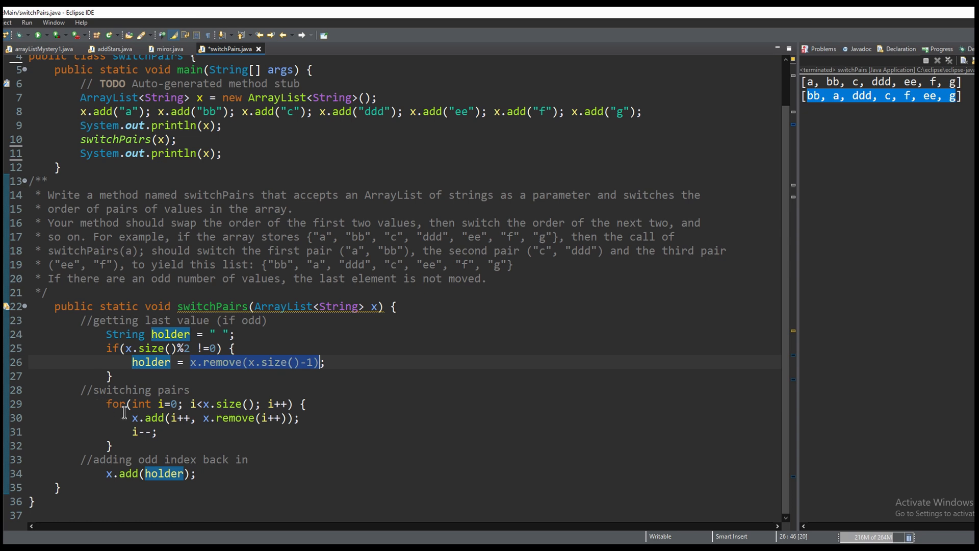
{"action": "mouse_move", "coordinate": [141, 412]}
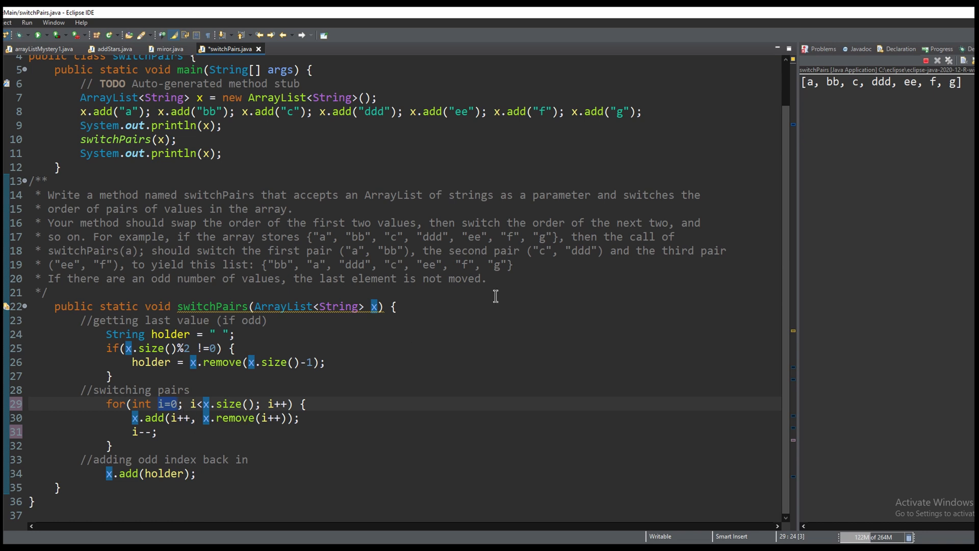
Inspect the first values and bb in the console output, then start typing an add call.
{"action": "double_click", "coordinate": [809, 82]}
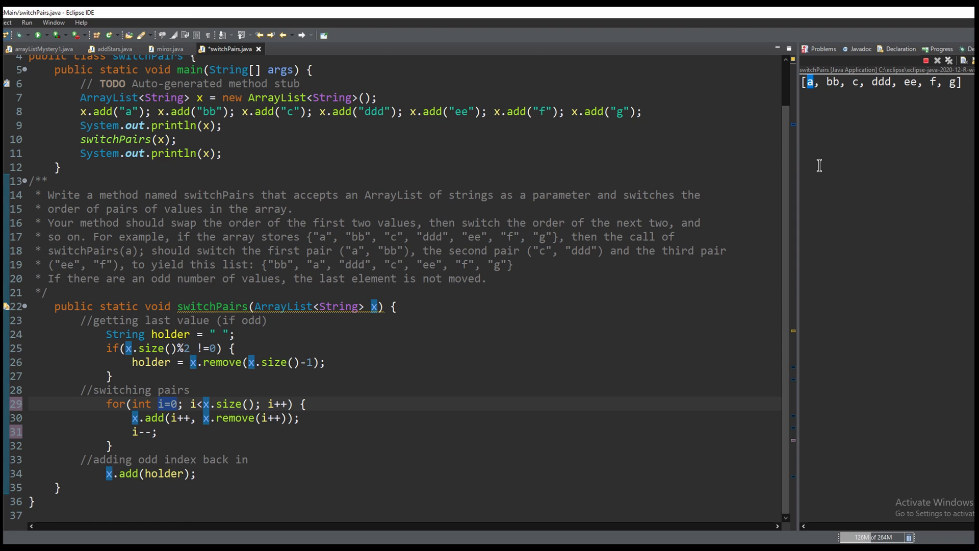
{"action": "mouse_move", "coordinate": [838, 100]}
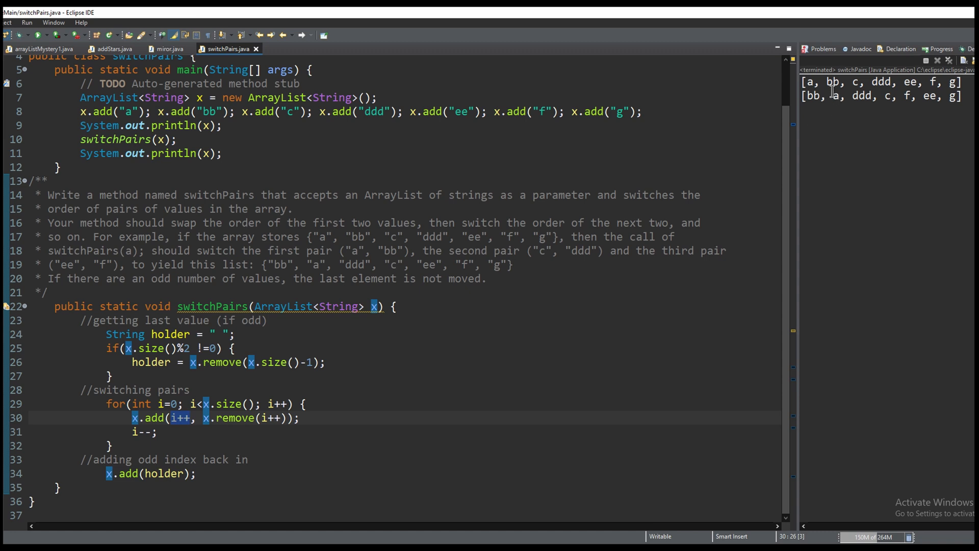
{"action": "double_click", "coordinate": [831, 81]}
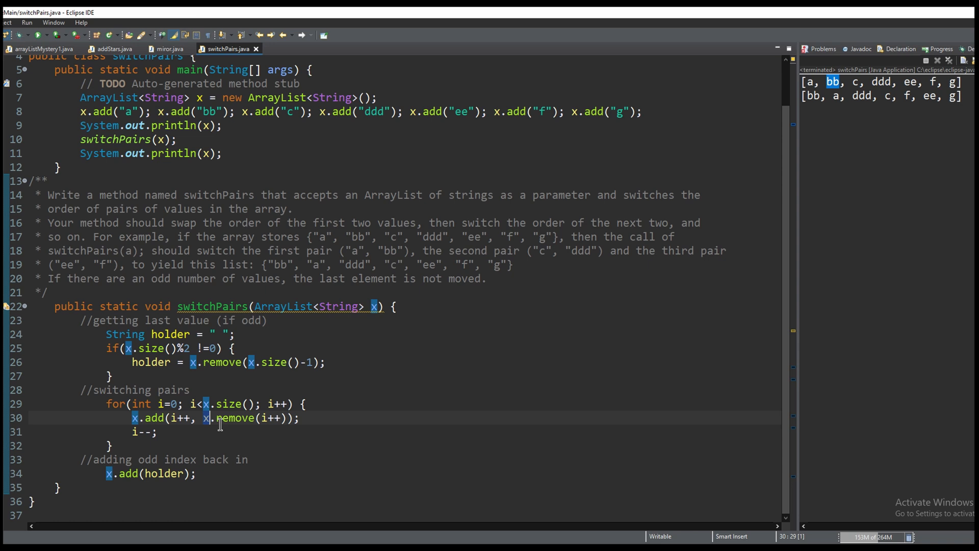
{"action": "type", "text": "x.ad"}
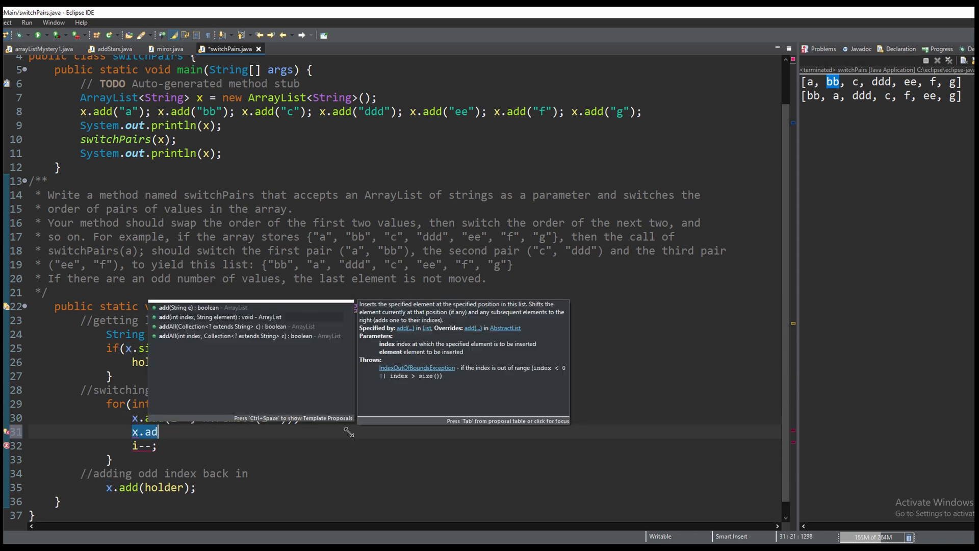
{"action": "mouse_move", "coordinate": [187, 317]}
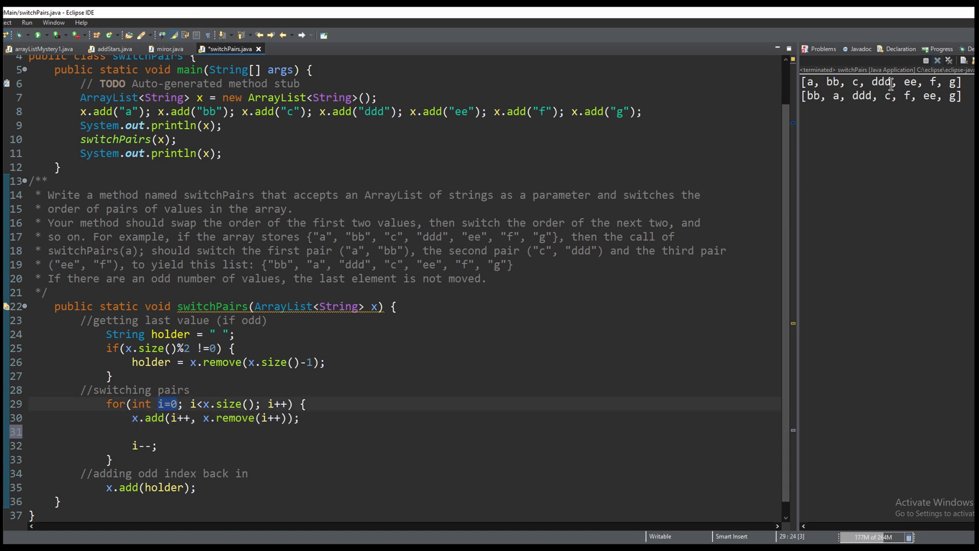
{"action": "double_click", "coordinate": [833, 82]}
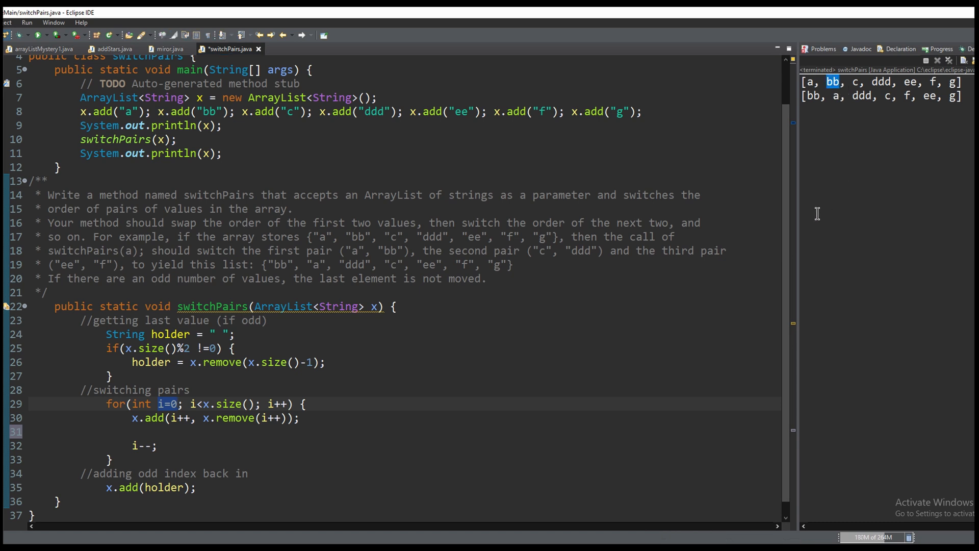
{"action": "mouse_move", "coordinate": [230, 435]}
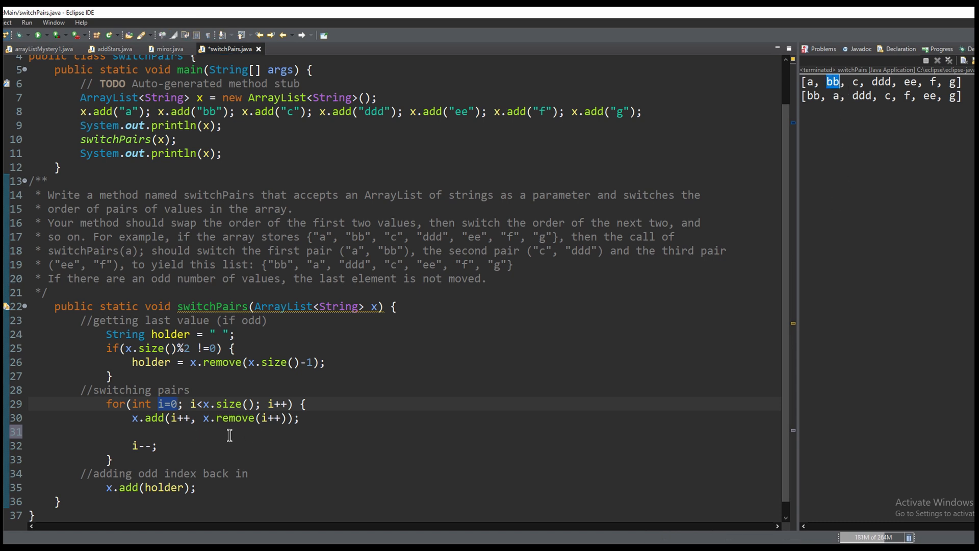
{"action": "double_click", "coordinate": [180, 418]}
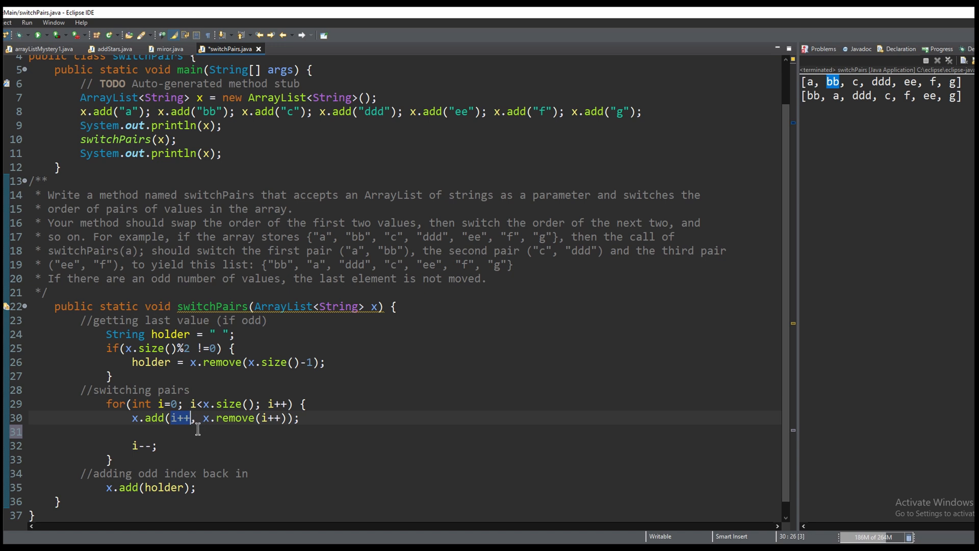
{"action": "mouse_move", "coordinate": [225, 428]}
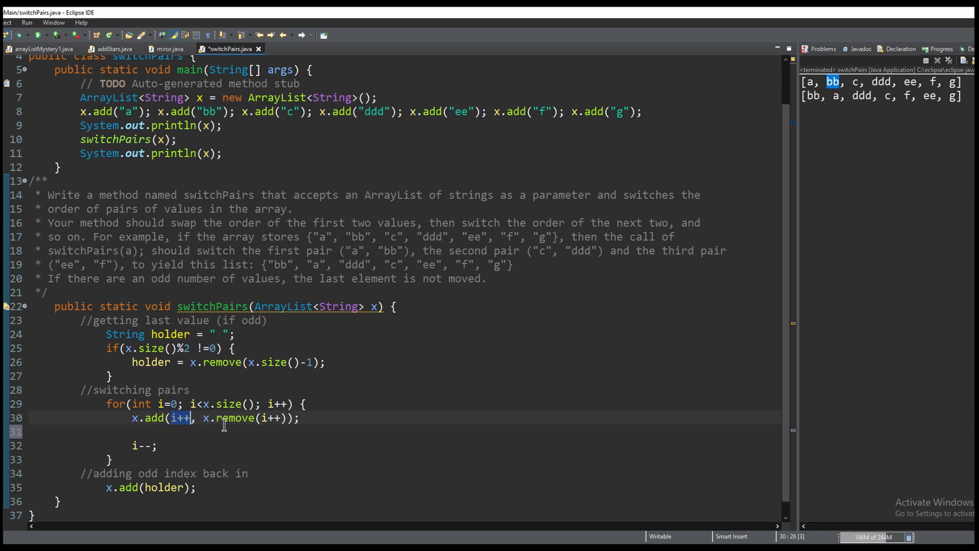
{"action": "mouse_move", "coordinate": [869, 203]}
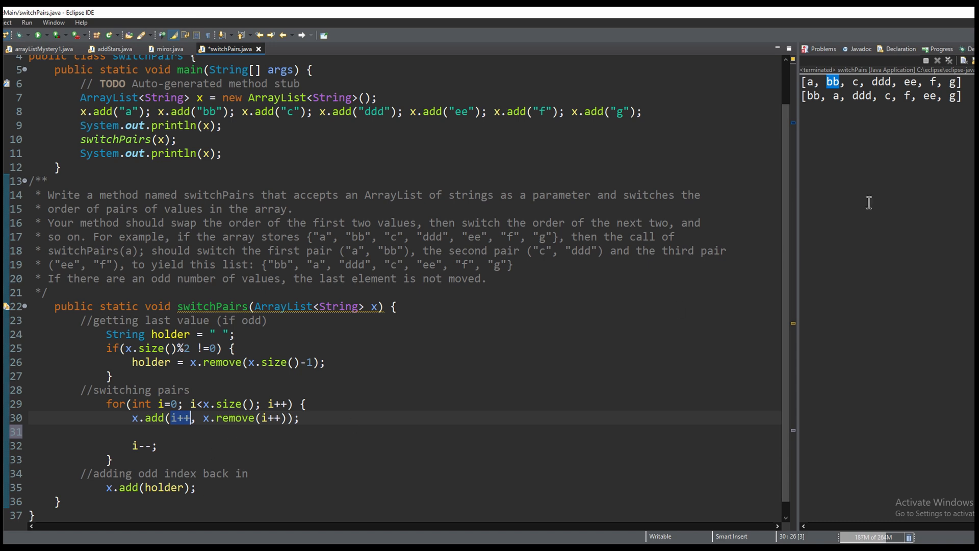
{"action": "mouse_move", "coordinate": [92, 499]}
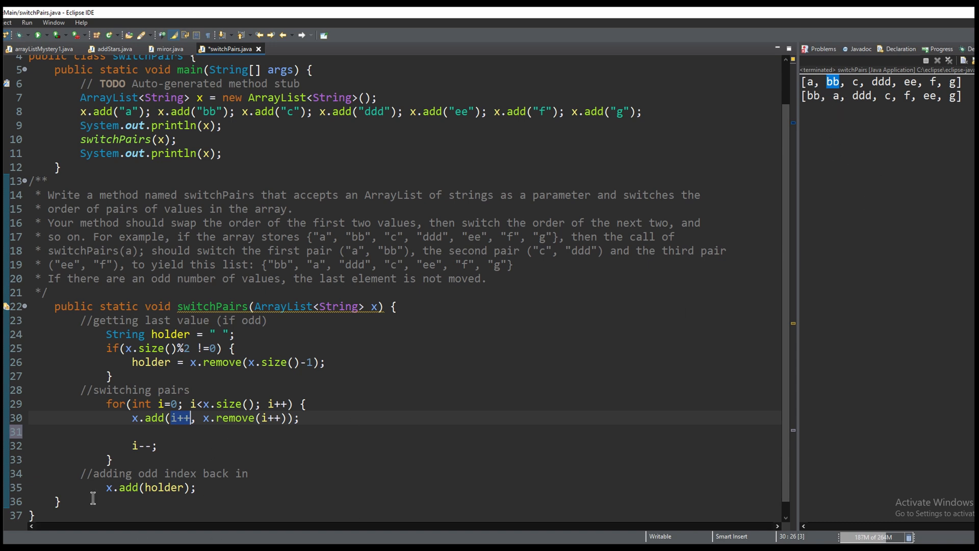
{"action": "mouse_move", "coordinate": [679, 326]}
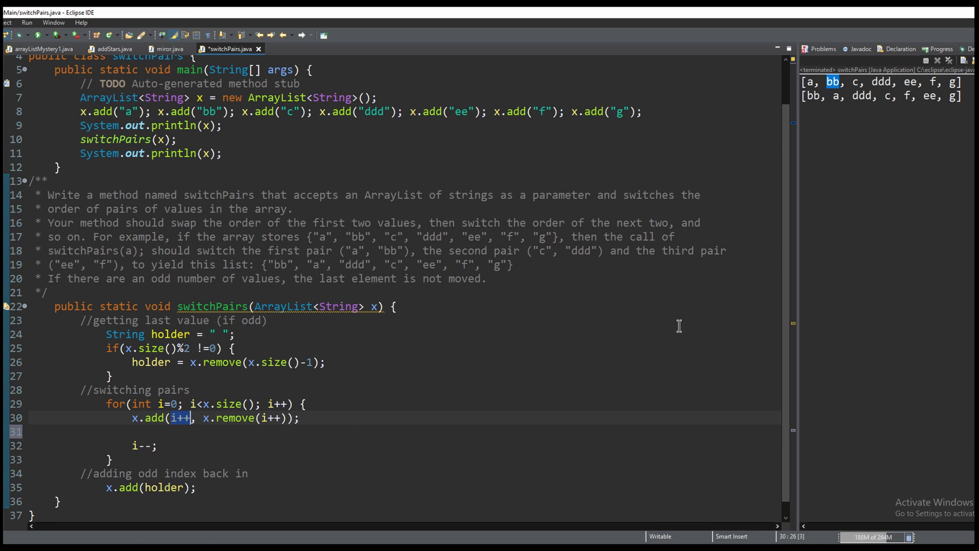
{"action": "mouse_move", "coordinate": [138, 459]}
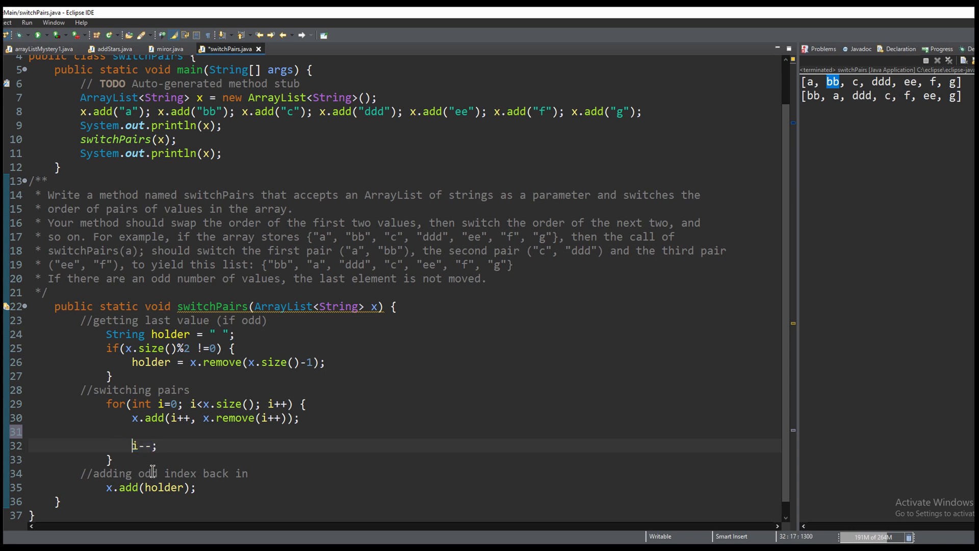
Comment out the i-- line with //.
{"action": "type", "text": "//"}
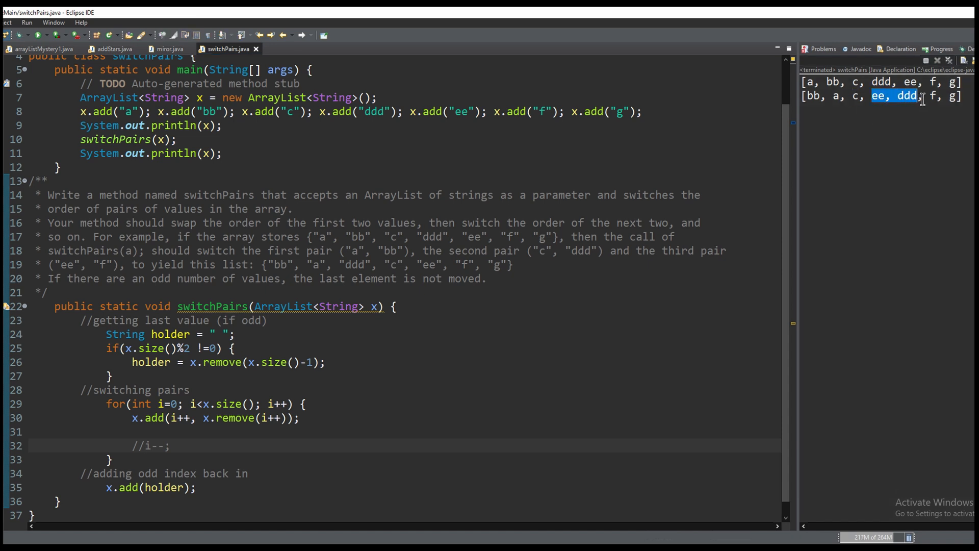
{"action": "mouse_move", "coordinate": [905, 181]}
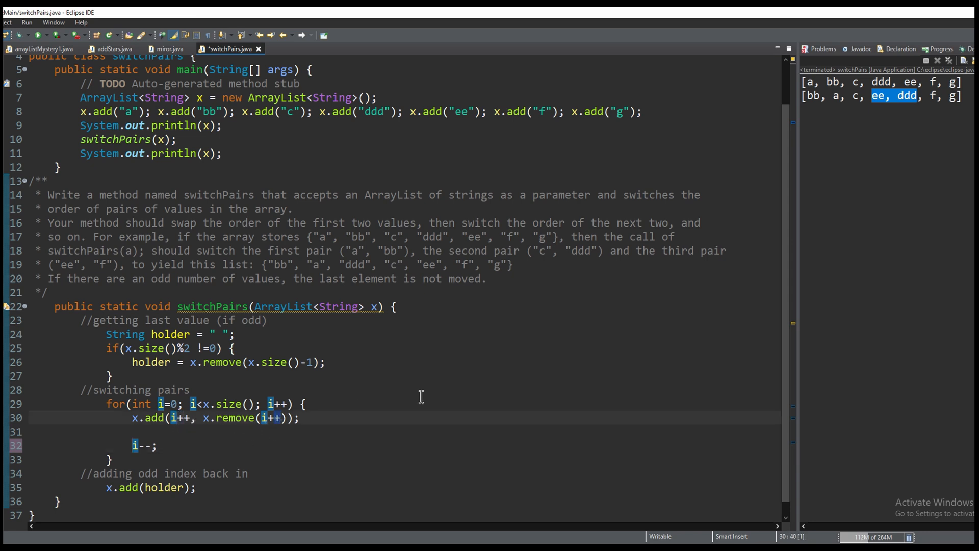
{"action": "mouse_move", "coordinate": [209, 414]}
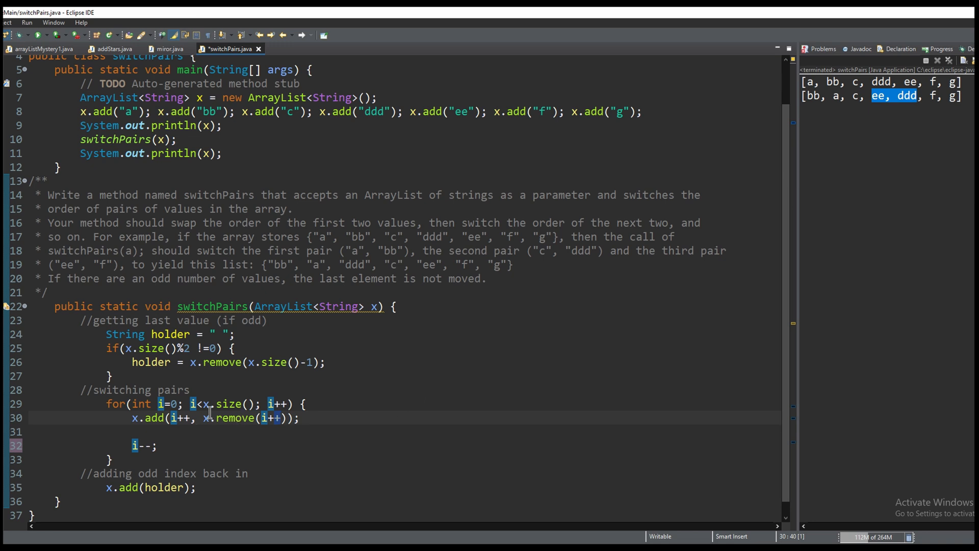